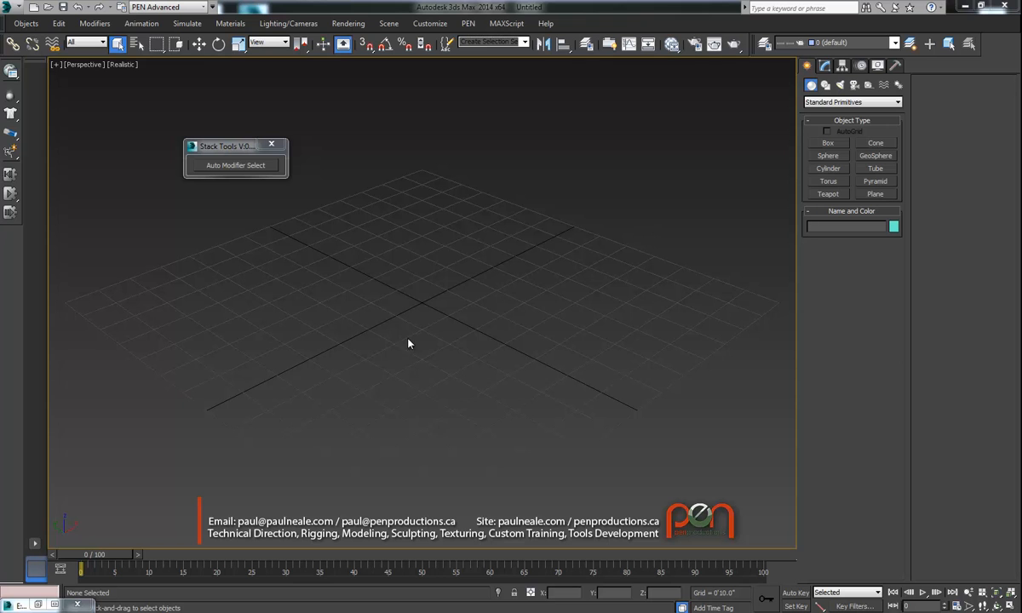
Step: Create two spheres side by side in the Perspective viewport from the quad menu
{"action": "left_click", "coordinate": [827, 155]}
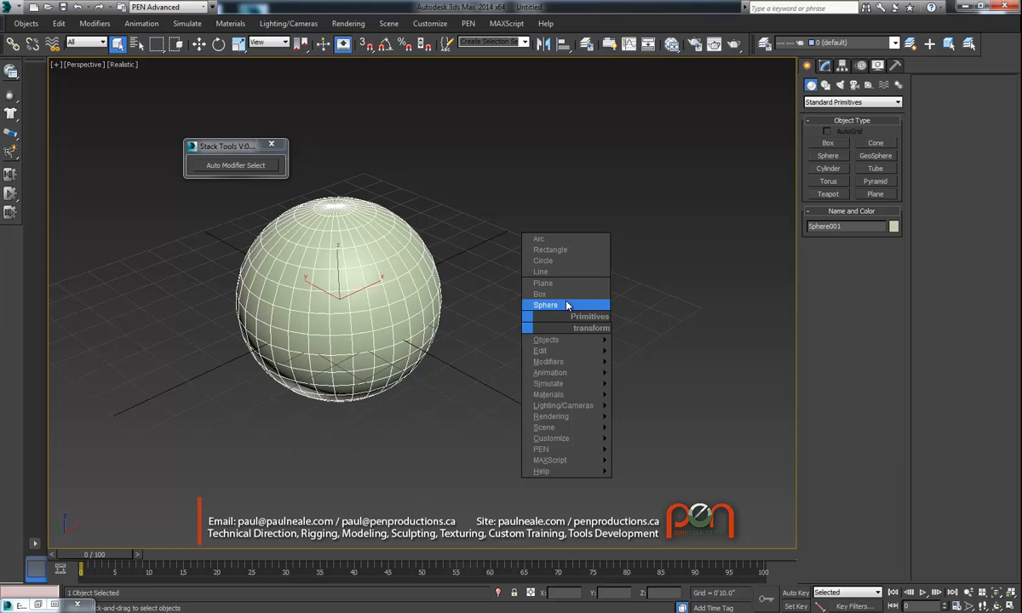
{"action": "left_click", "coordinate": [545, 305]}
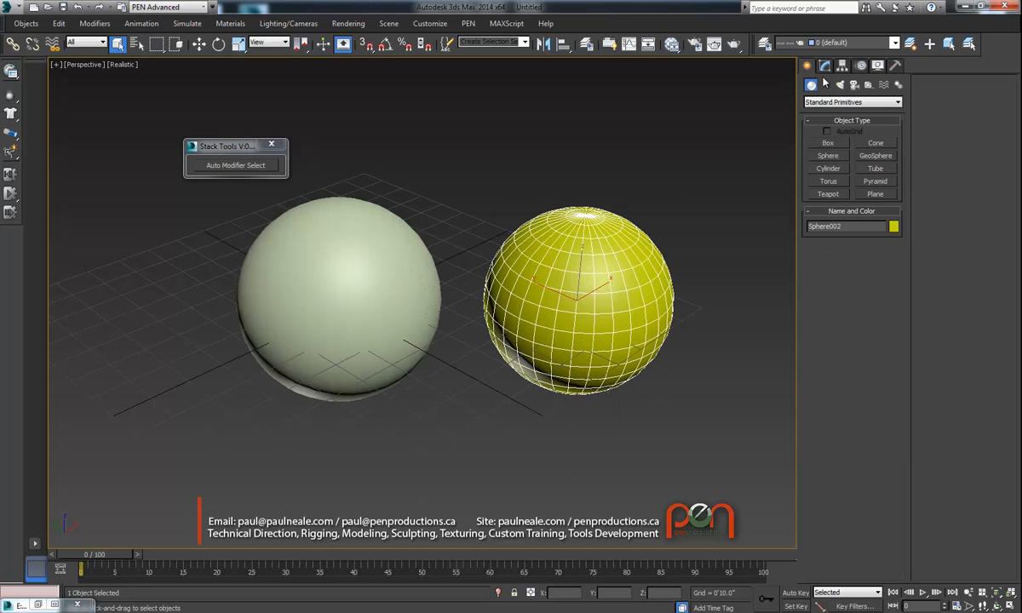
Step: Add a Bend modifier, then a Twist modifier above it, on the right sphere via action search
{"action": "left_click", "coordinate": [824, 65]}
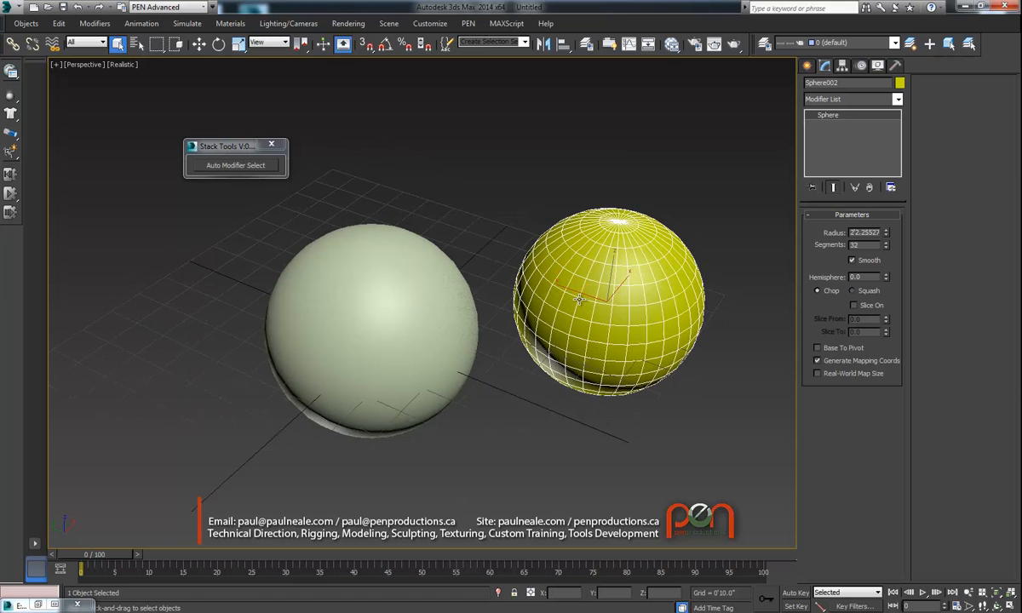
{"action": "left_click", "coordinate": [507, 24]}
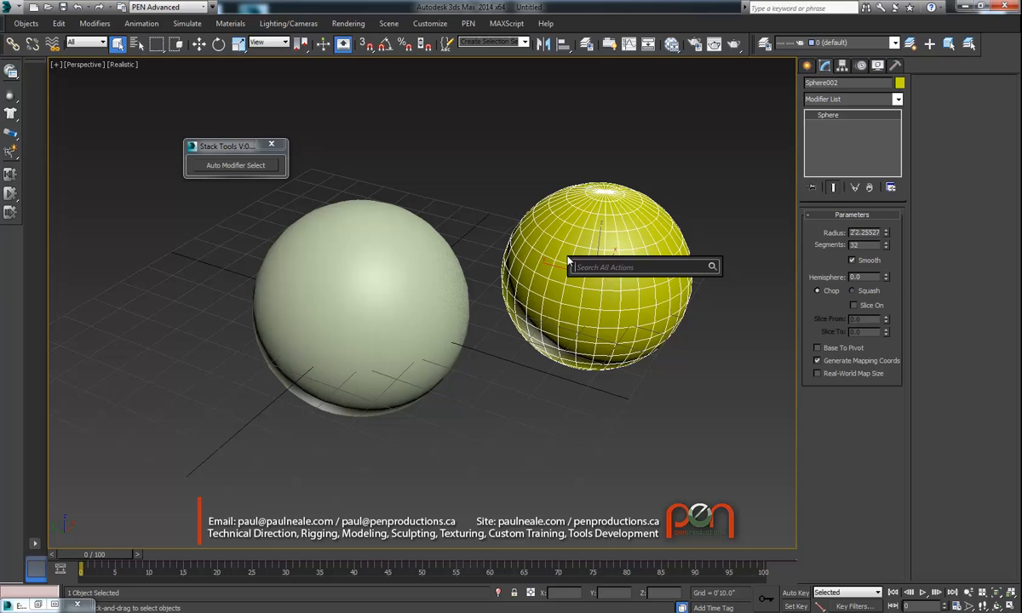
{"action": "type", "text": "bend"}
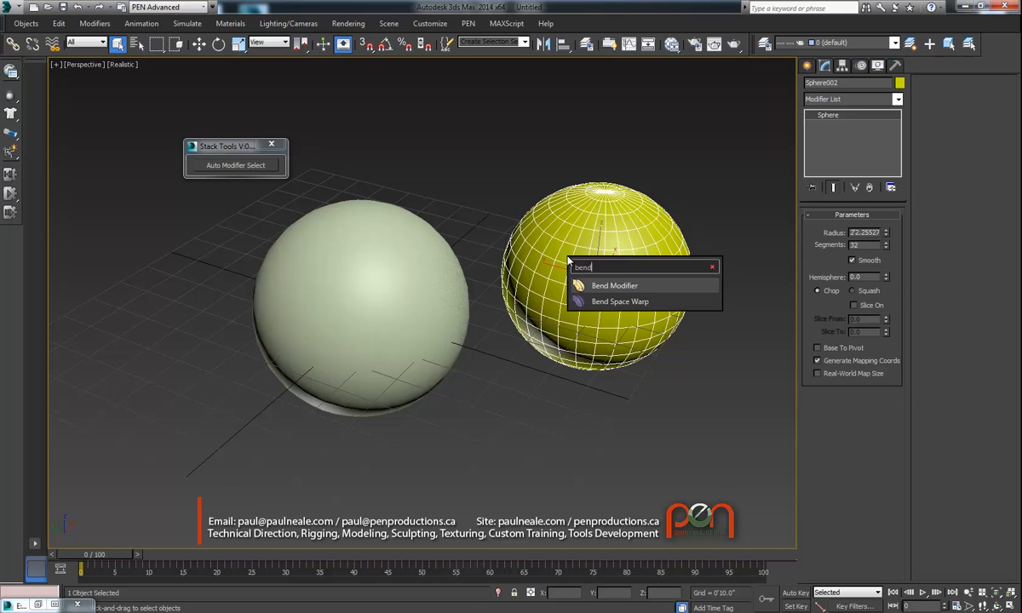
{"action": "left_click", "coordinate": [613, 286]}
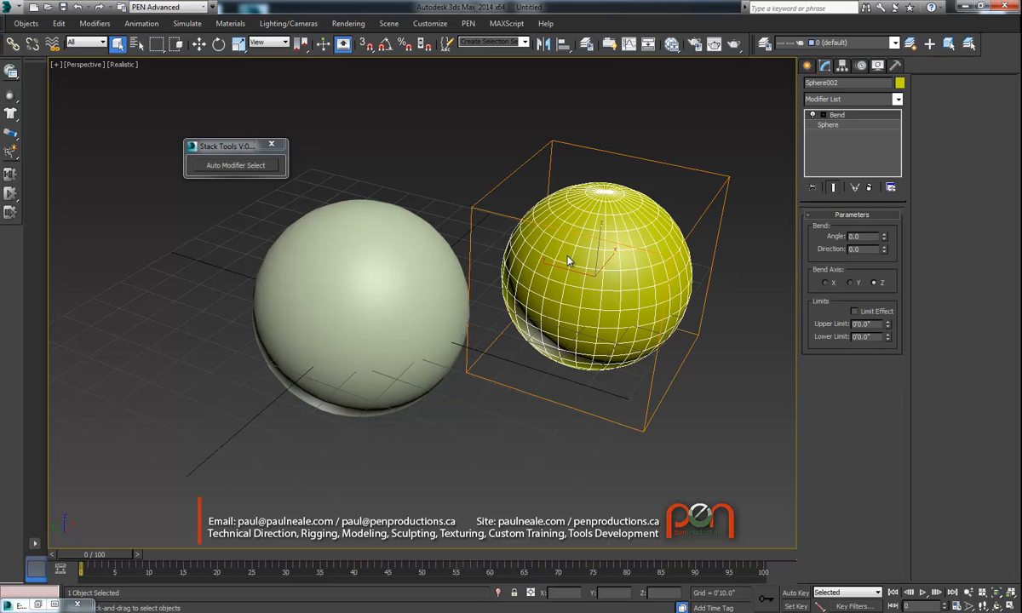
{"action": "type", "text": "twist"}
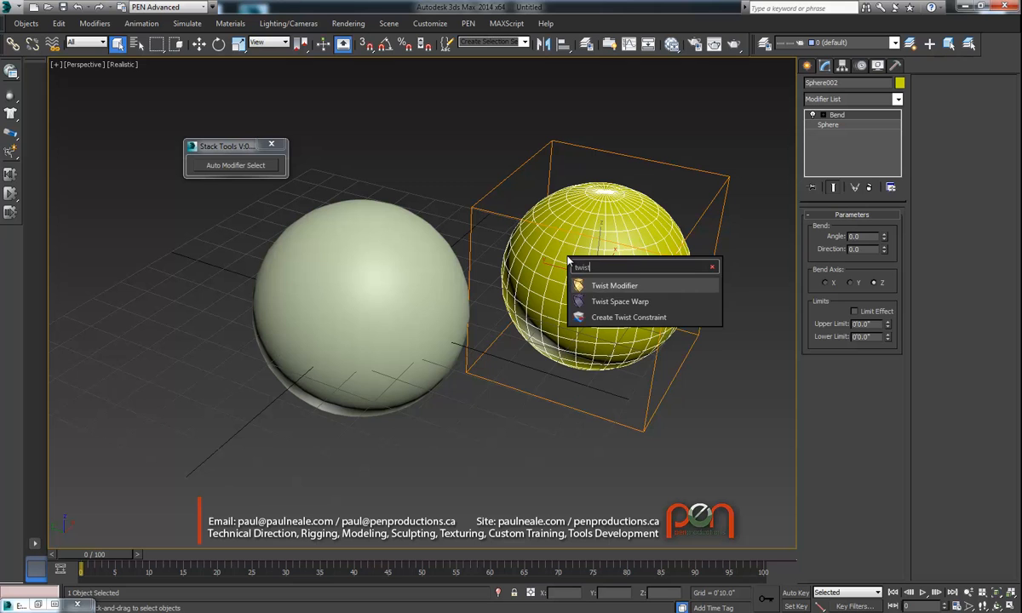
{"action": "left_click", "coordinate": [613, 286]}
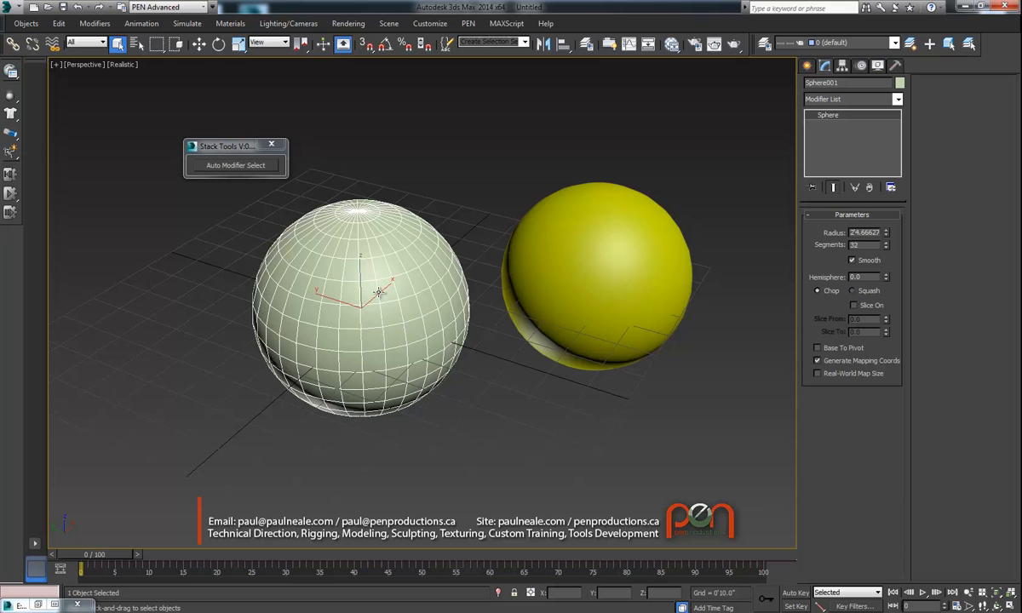
Step: Add a Skin modifier to the left sphere via the X action search
{"action": "key", "text": "x"}
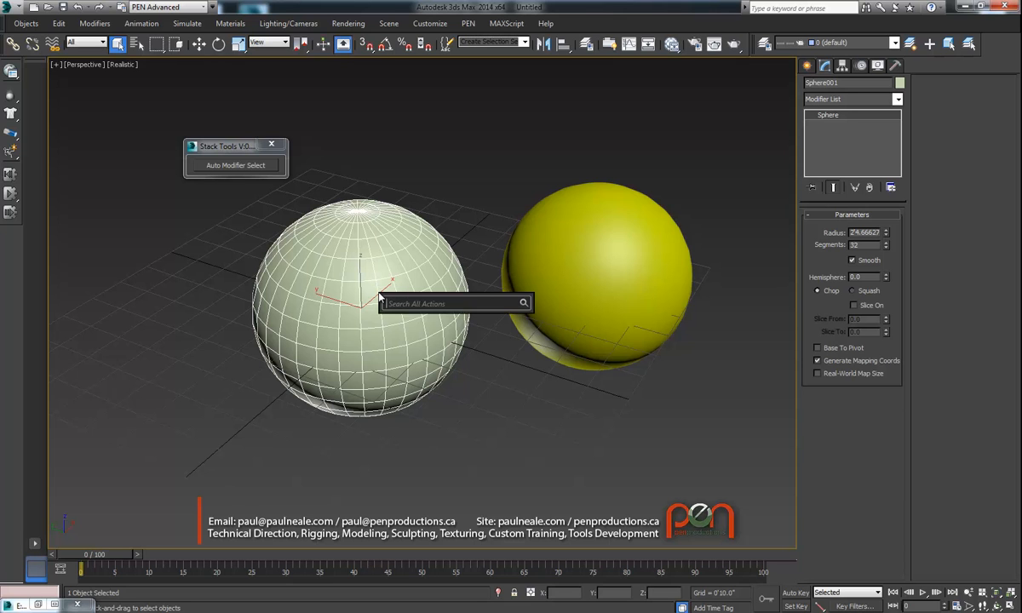
{"action": "type", "text": "skin"}
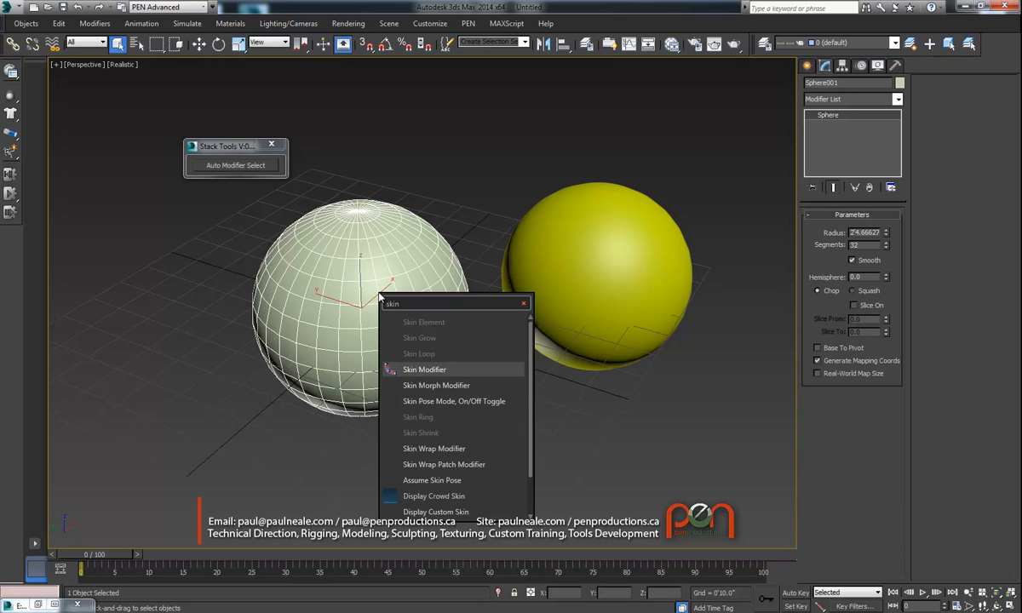
{"action": "left_click", "coordinate": [424, 368]}
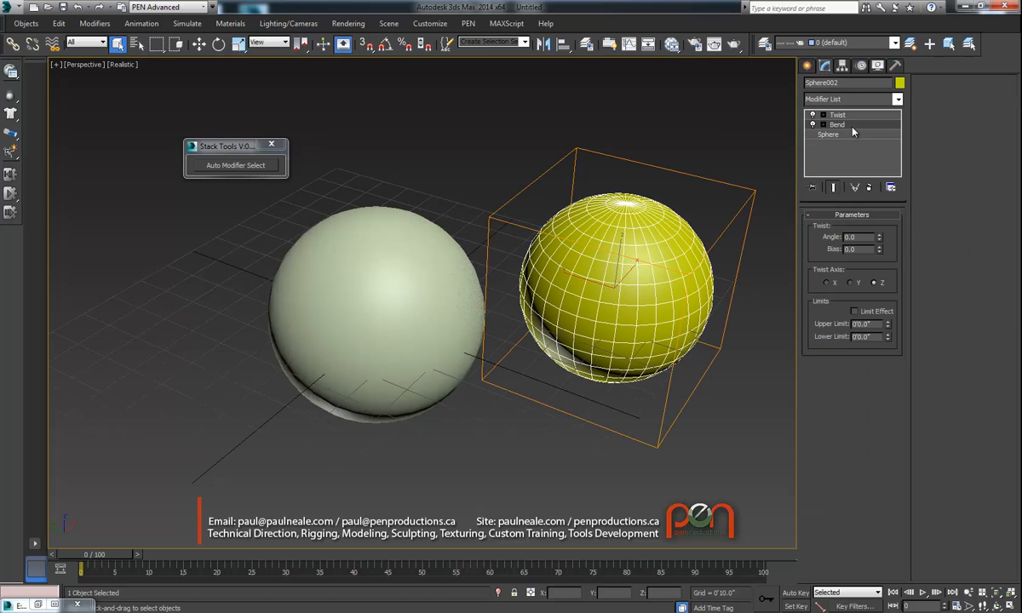
Step: Turn on Auto Modifier Select, activate Skin on the left sphere, and Shift-drag out a clone
{"action": "left_click", "coordinate": [838, 124]}
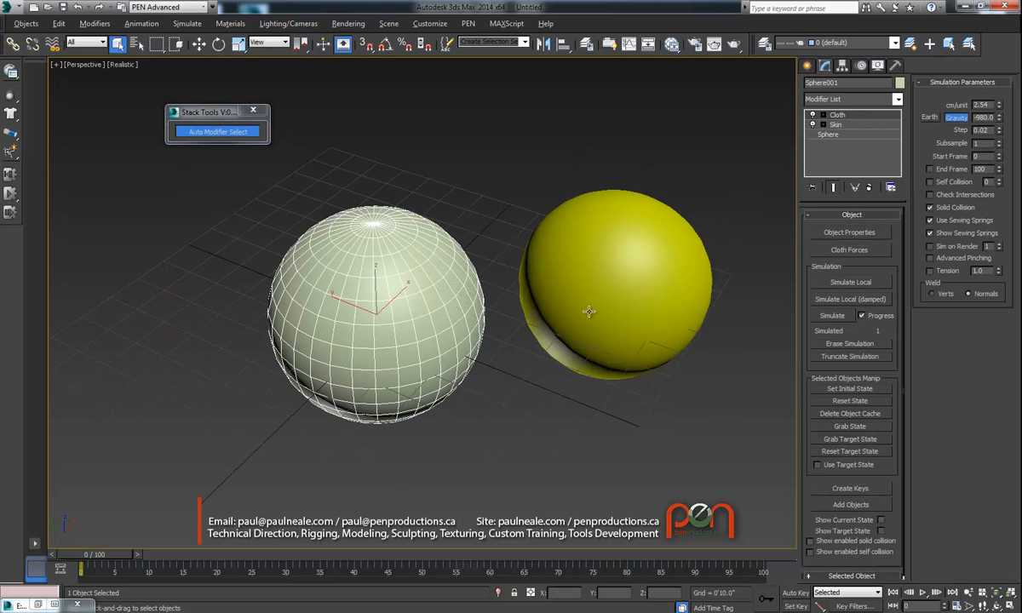
{"action": "left_click", "coordinate": [835, 125]}
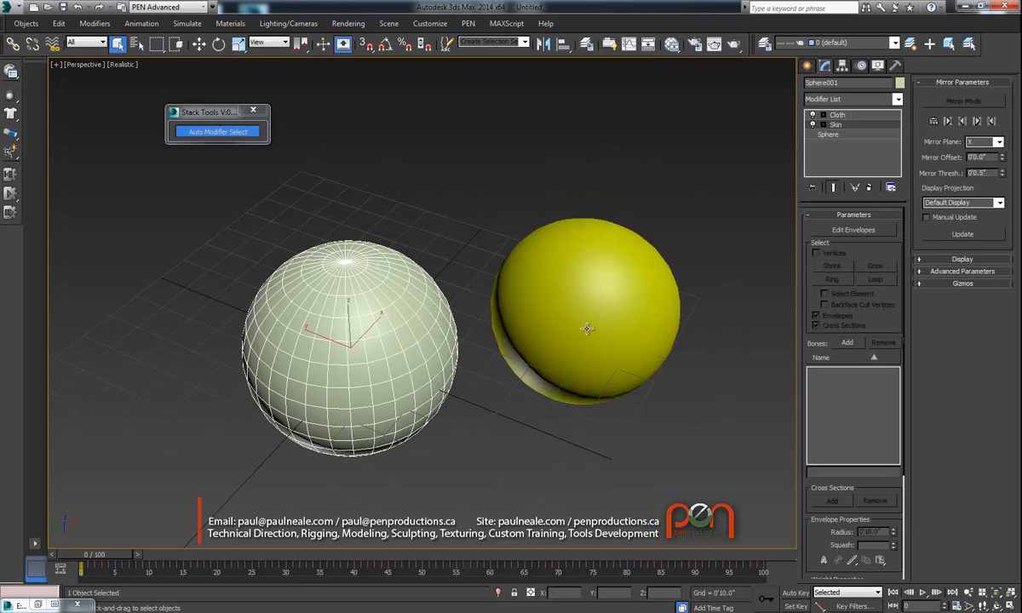
{"action": "left_click_drag", "start_coordinate": [588, 331], "coordinate": [521, 331]}
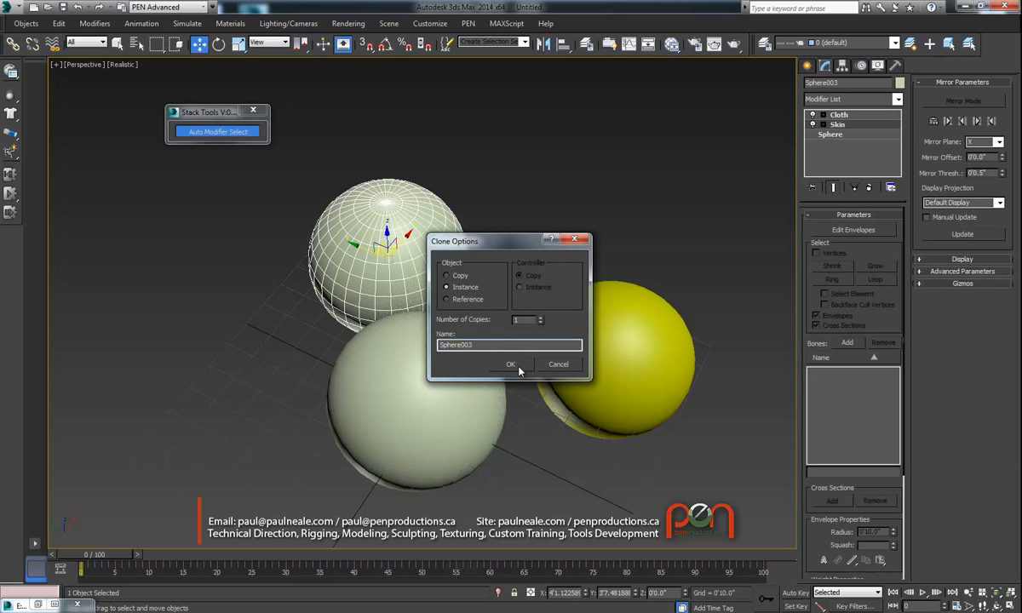
Step: Confirm the Instance clone so Sphere003 shares the left sphere's Cloth and Skin stack
{"action": "left_click", "coordinate": [511, 365]}
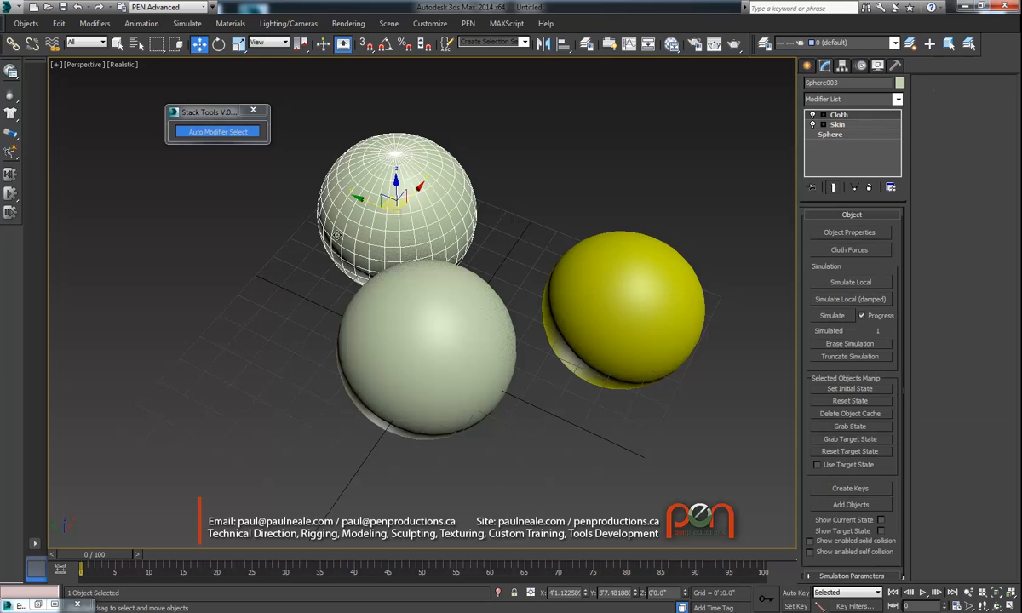
{"action": "mouse_move", "coordinate": [690, 211]}
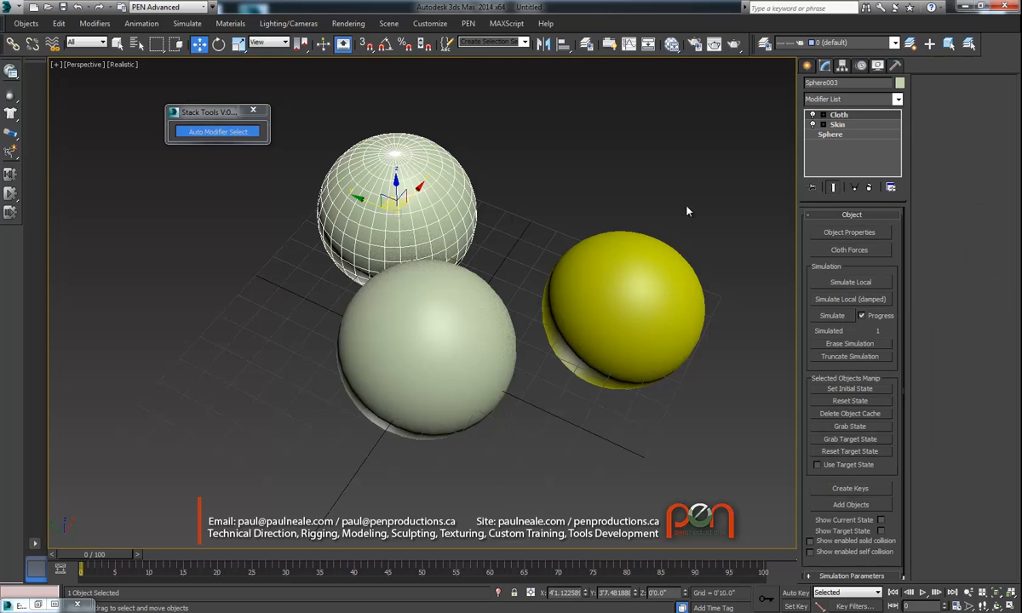
{"action": "left_click", "coordinate": [838, 125]}
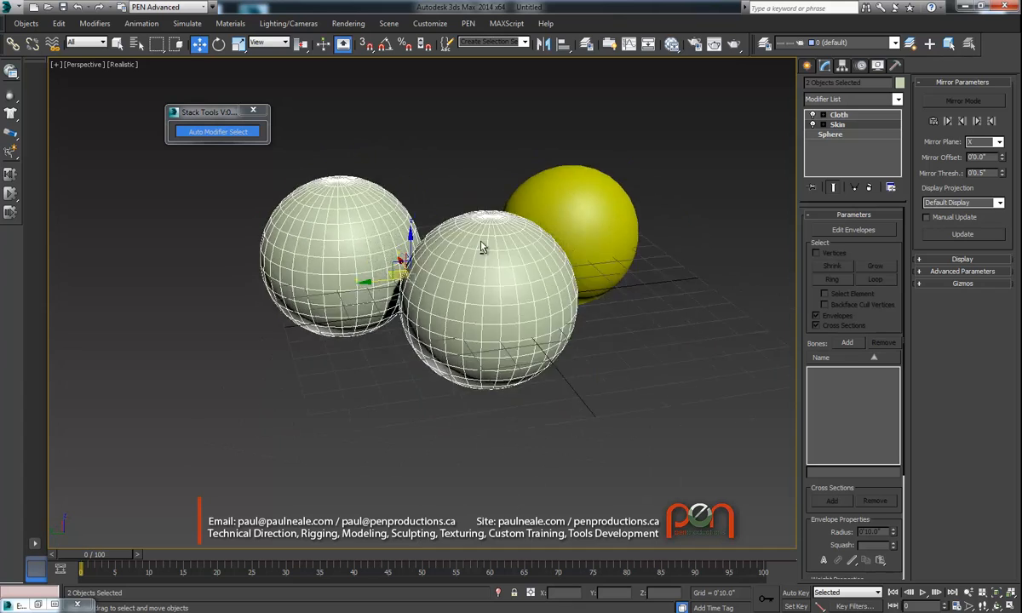
Step: Select the bent and twisted sphere and make Twist its active modifier above Bend
{"action": "left_click_drag", "start_coordinate": [480, 247], "coordinate": [464, 281]}
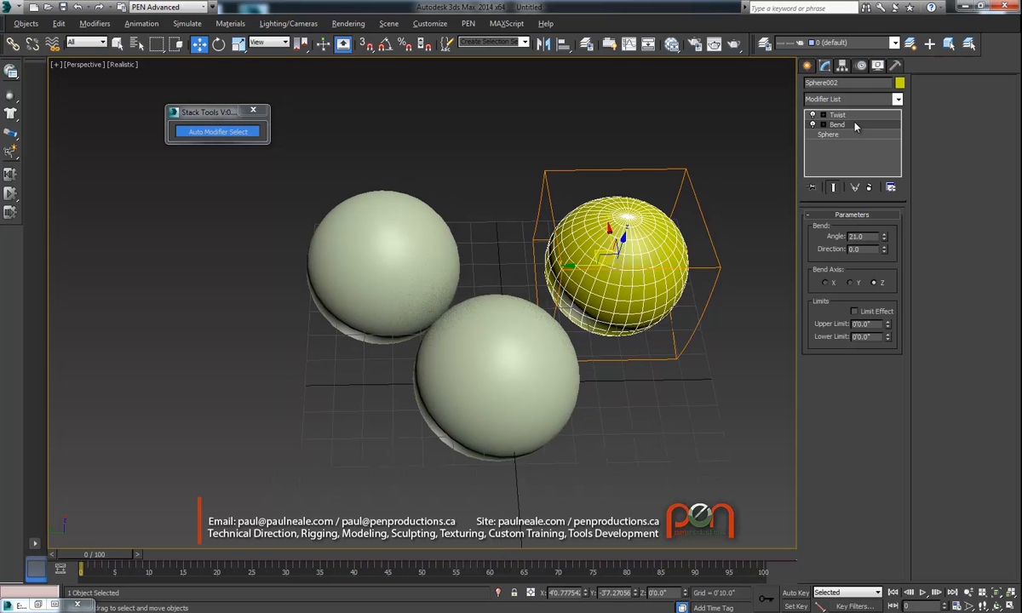
{"action": "left_click", "coordinate": [838, 115]}
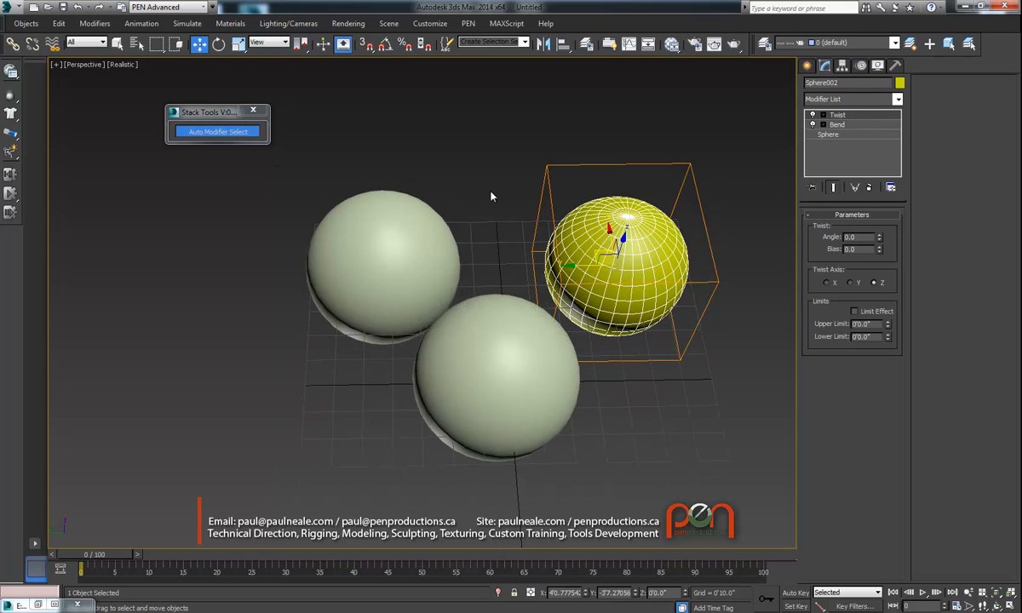